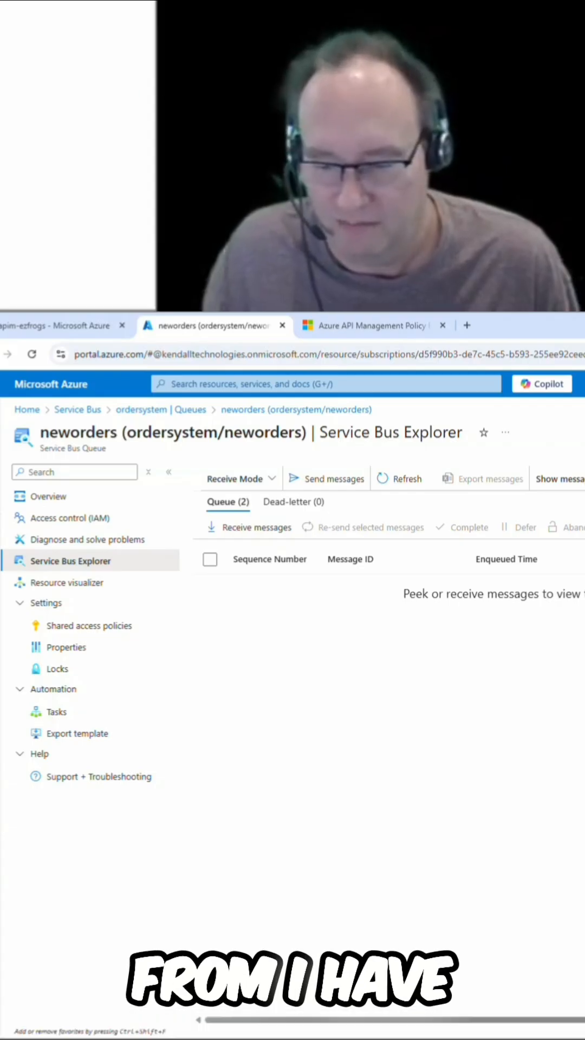
# Receive the neworders queue messages and view the second message's 'Test Order' body
pyautogui.click(255, 527)
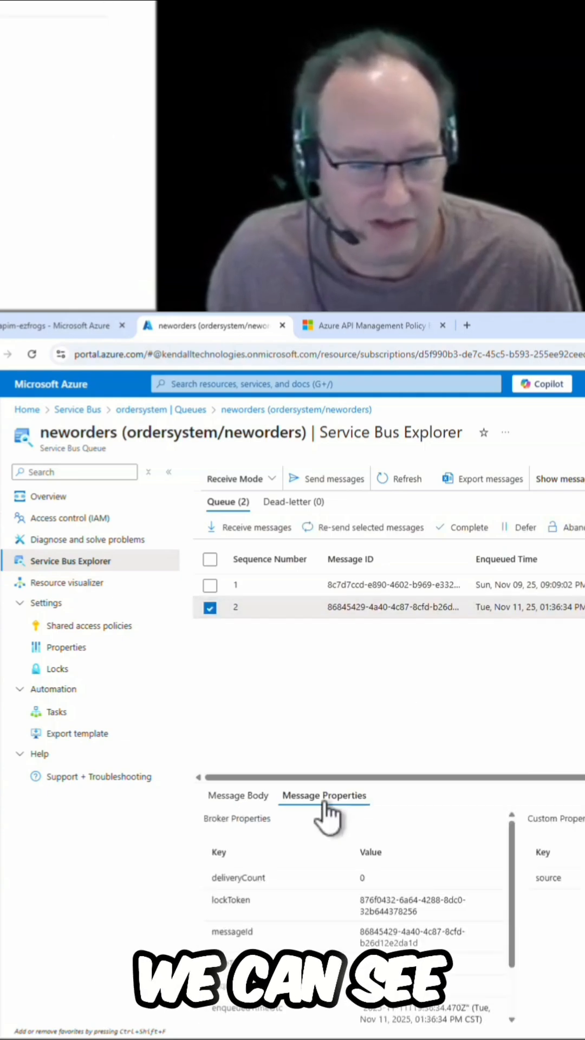
pyautogui.moveTo(543, 903)
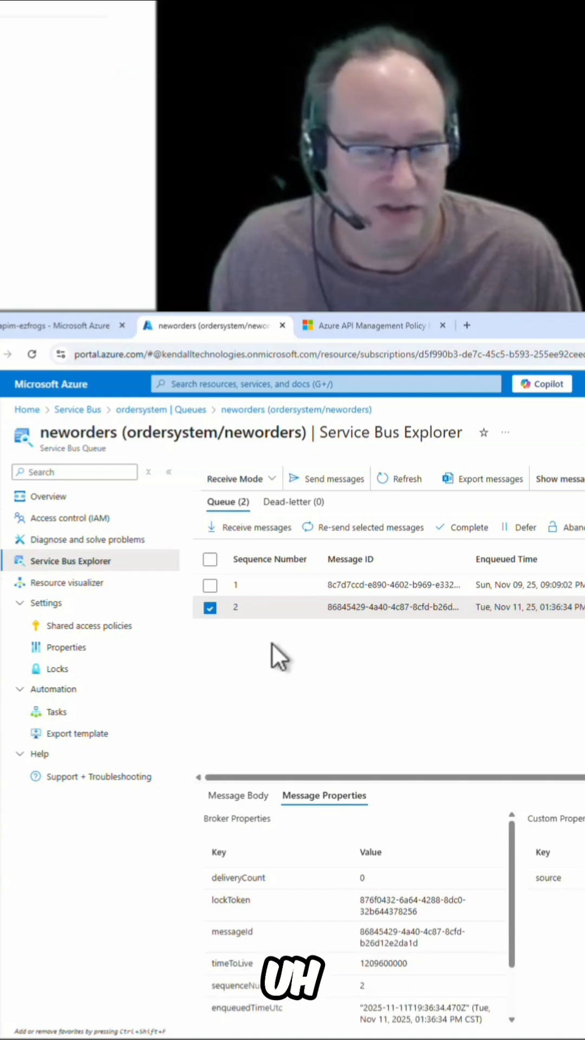
pyautogui.click(237, 795)
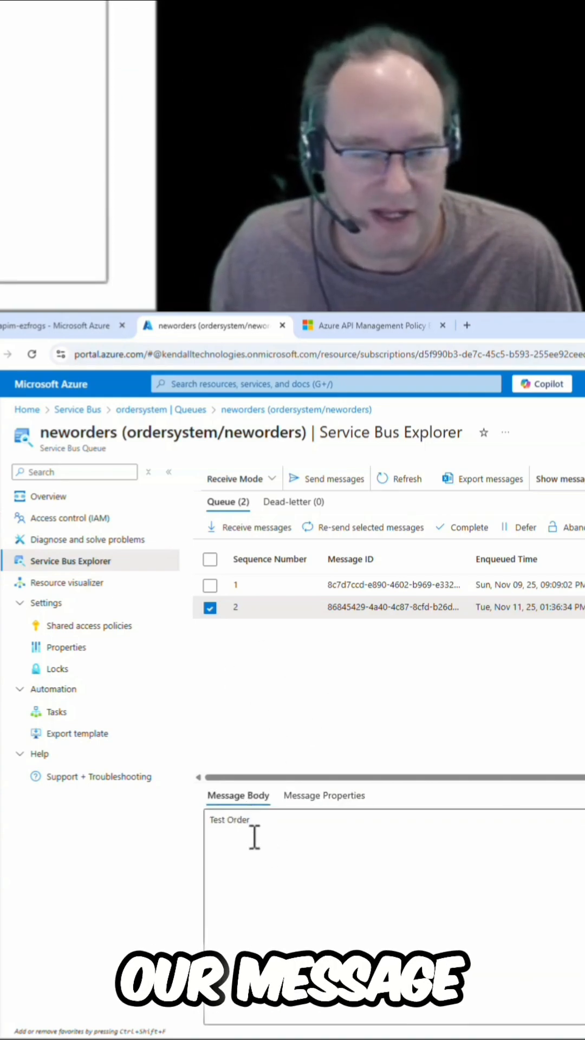